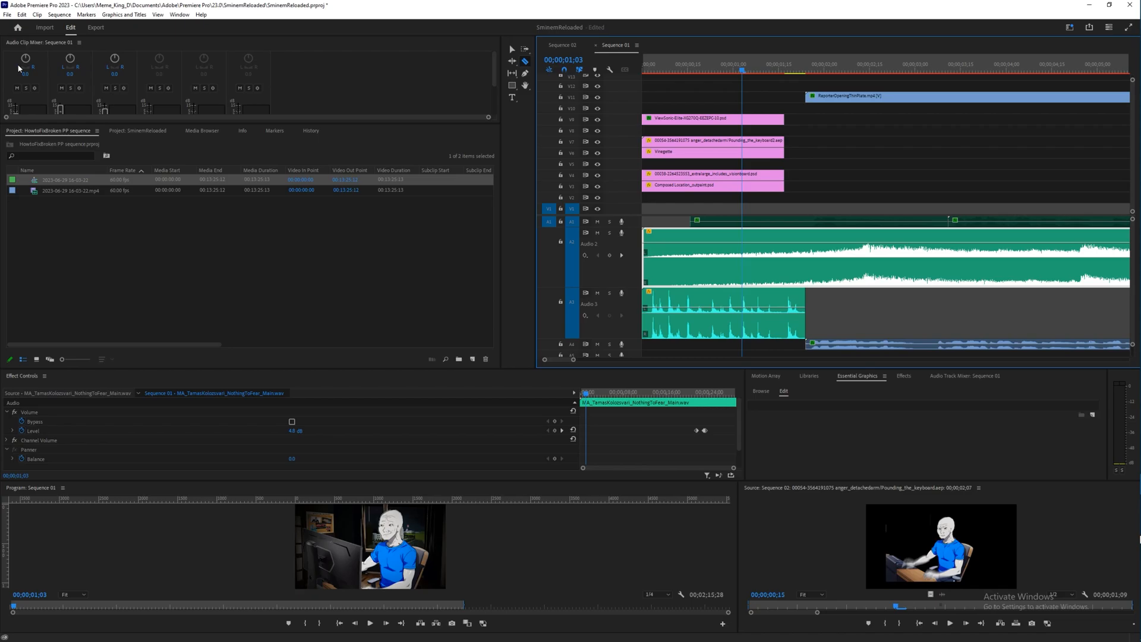
pyautogui.moveTo(10, 20)
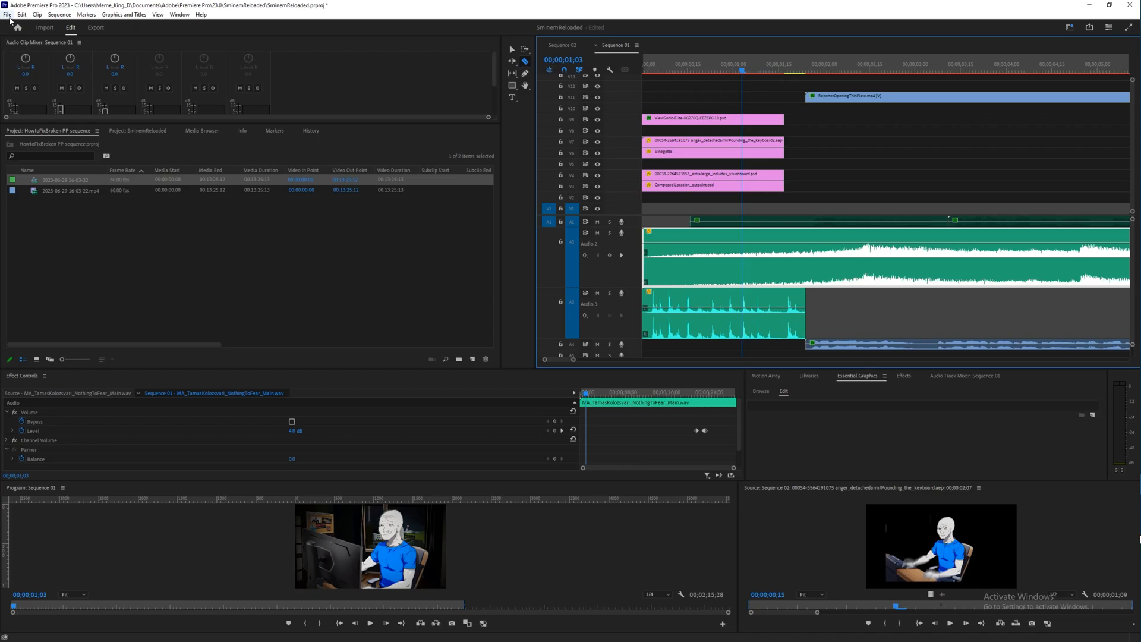
# - Open the auto-saved 'Copy of SminemVsBog_1.prproj' from File > Open Recent
pyautogui.click(7, 14)
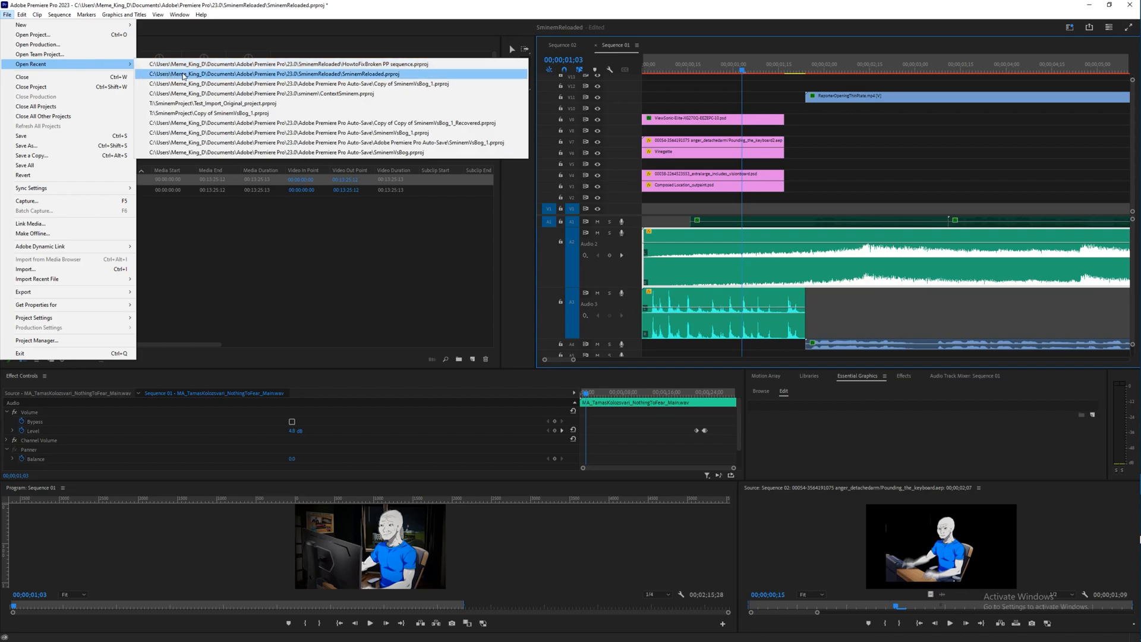
pyautogui.moveTo(219, 86)
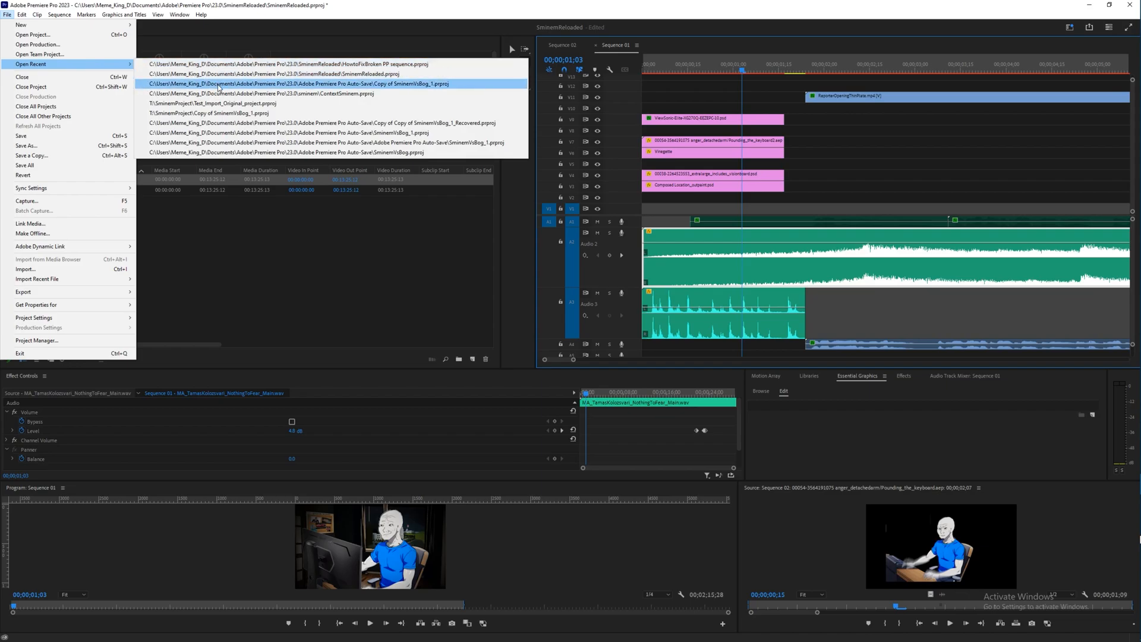
pyautogui.click(291, 83)
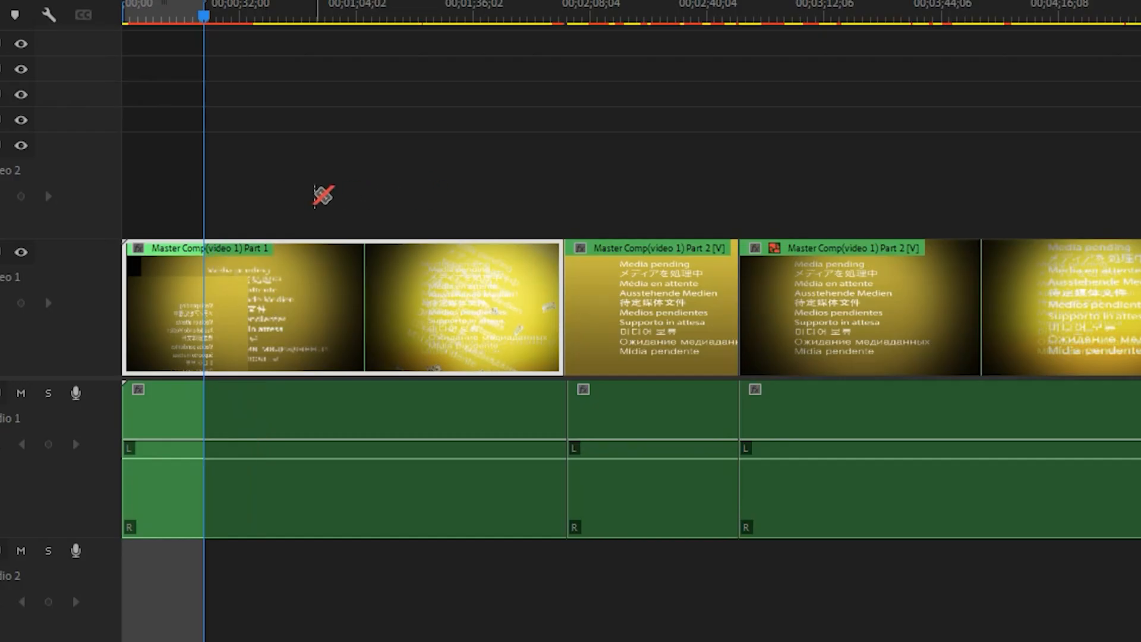
pyautogui.moveTo(415, 218)
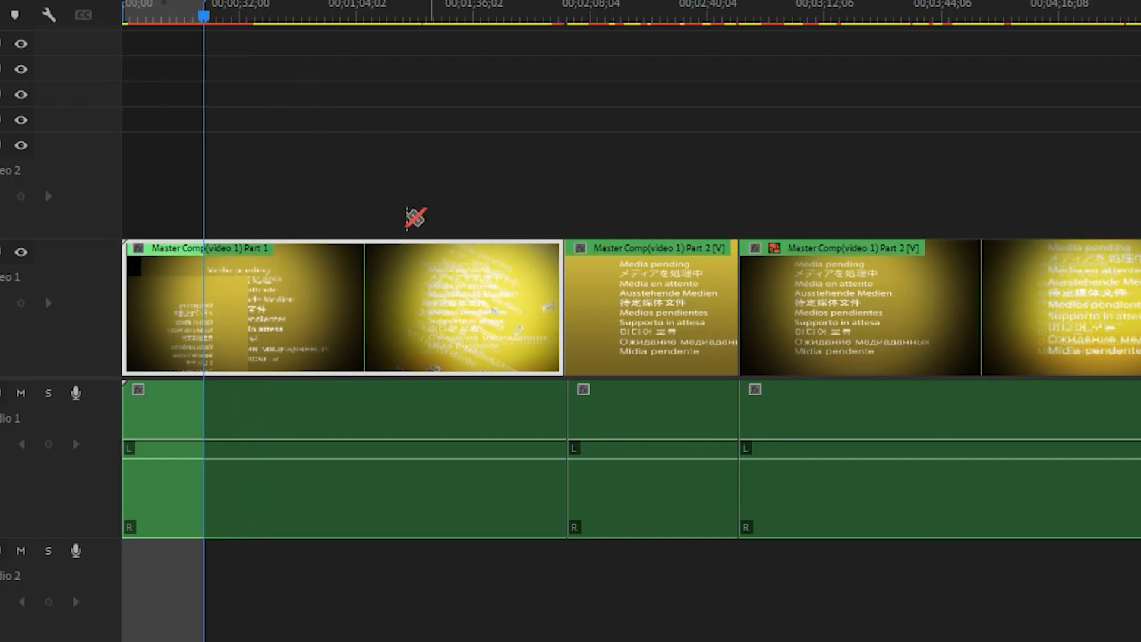
# - Scrub the Master Comp sequence to about 1:00, then 1:36 inside Part 1
pyautogui.click(361, 14)
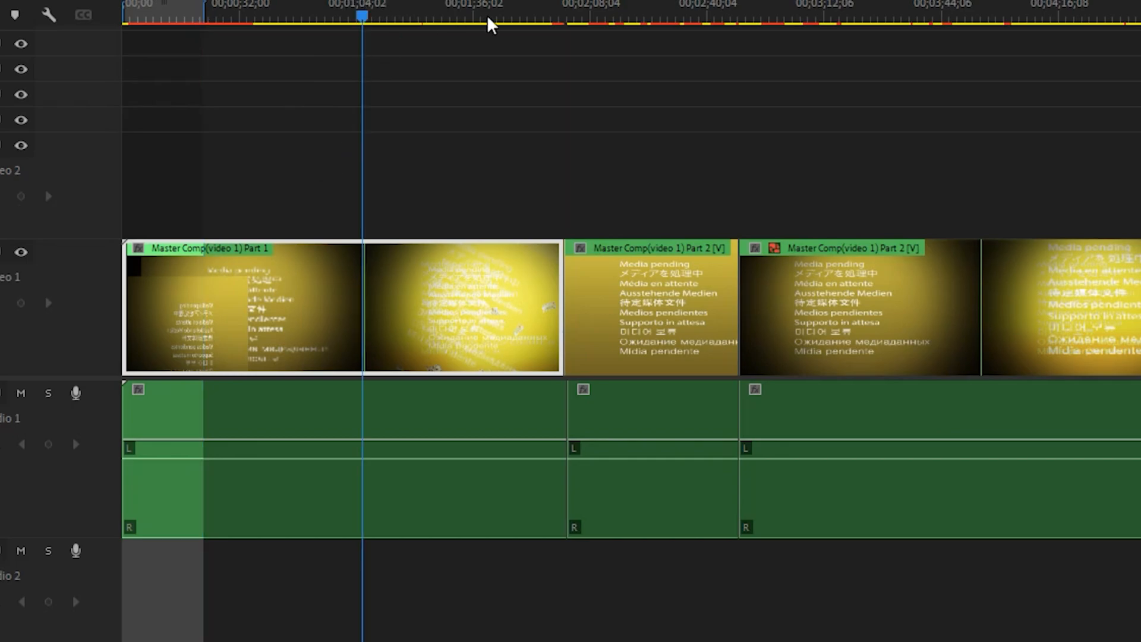
pyautogui.click(483, 15)
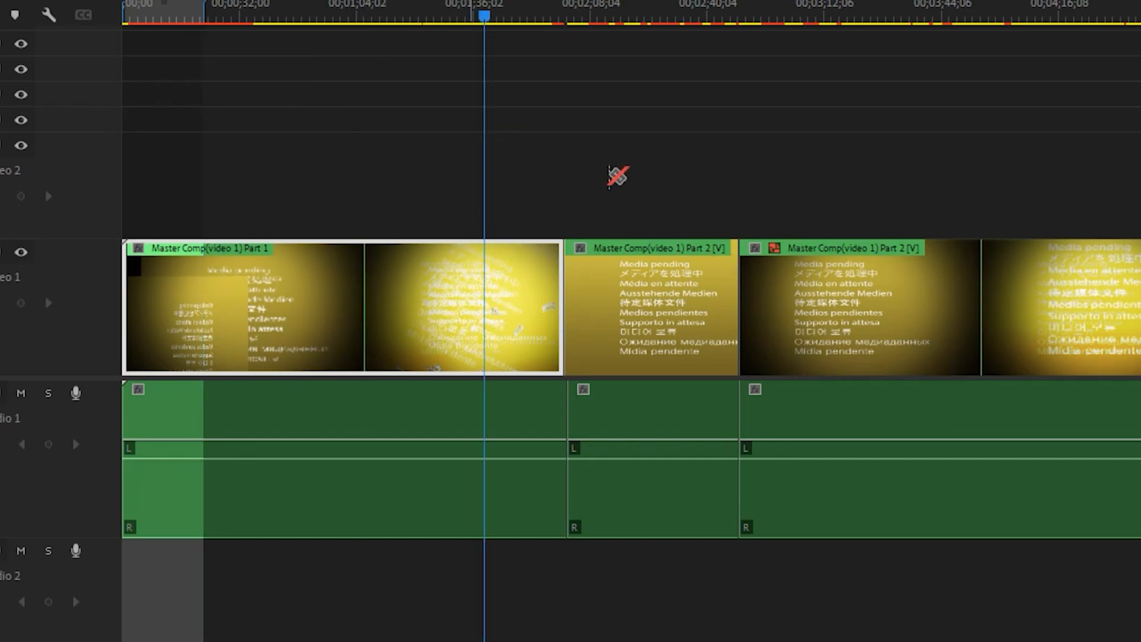
pyautogui.moveTo(836, 13)
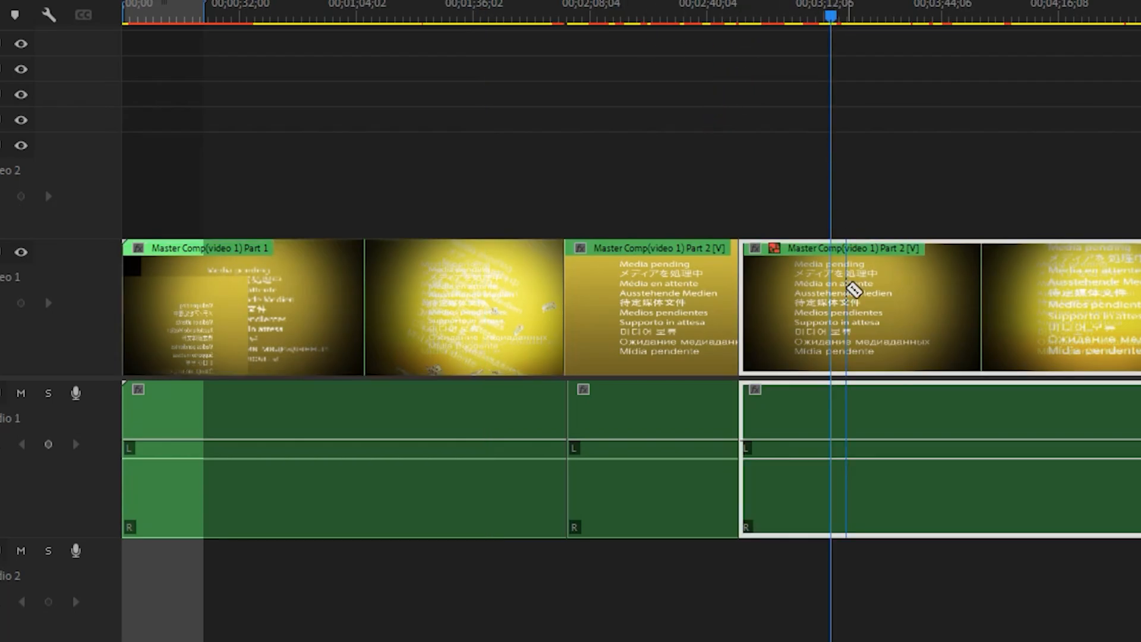
pyautogui.moveTo(846, 312)
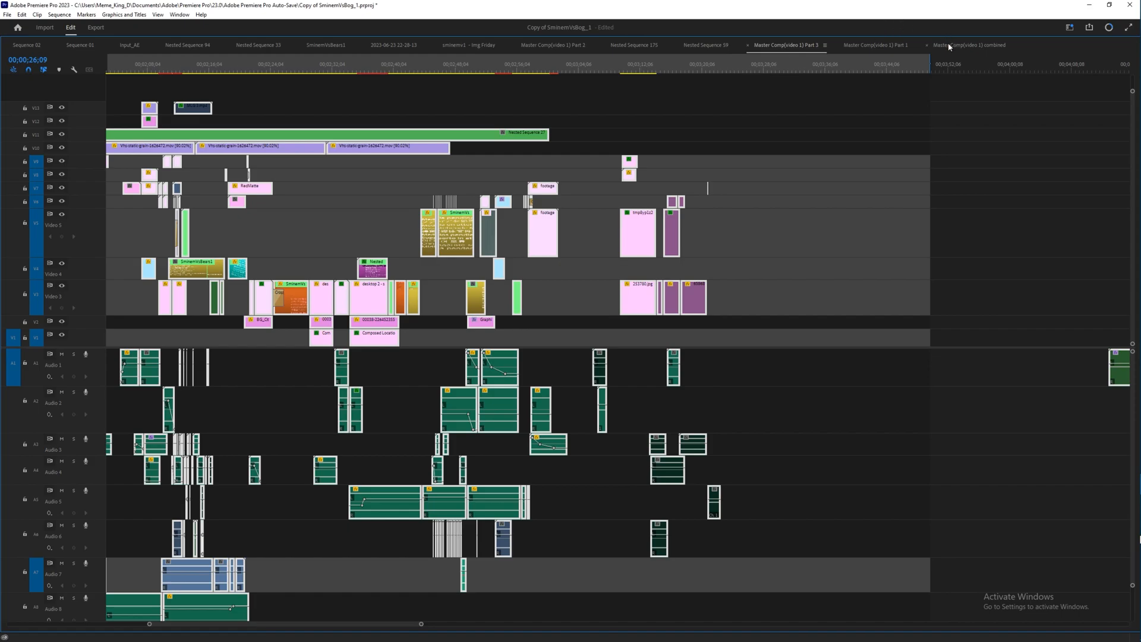
pyautogui.moveTo(566, 63)
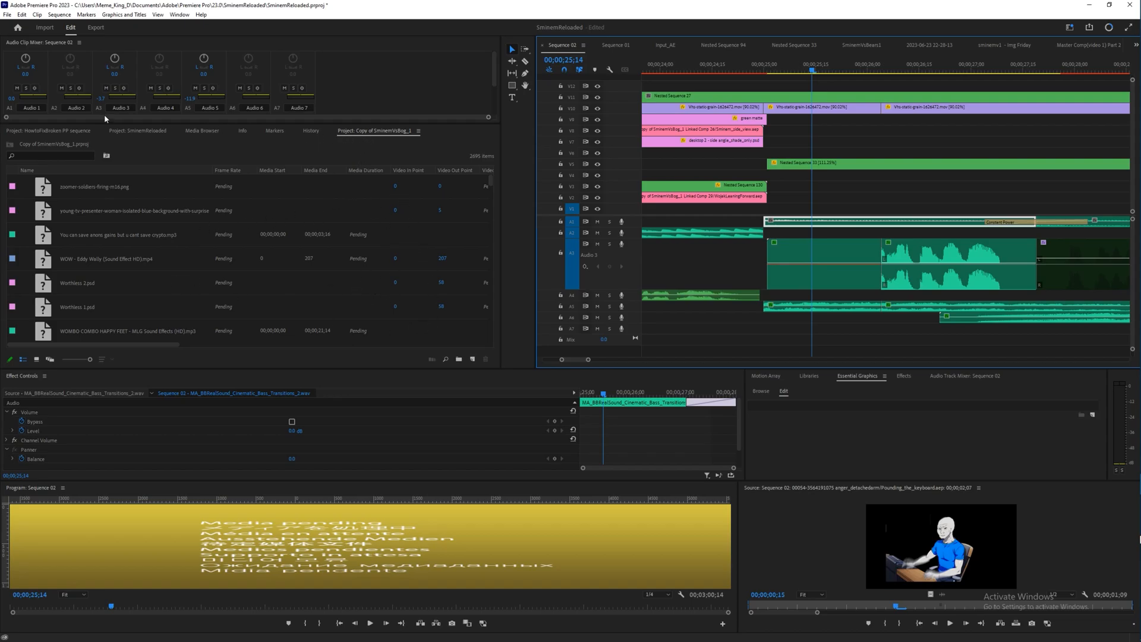
pyautogui.moveTo(136, 138)
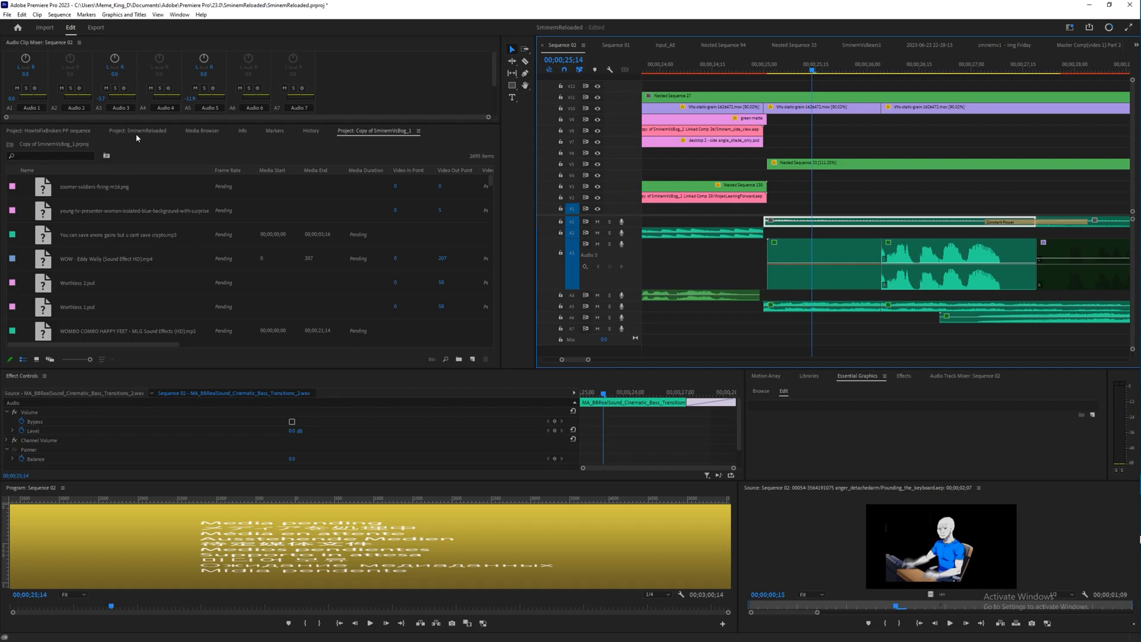
# - Create Sequence 03 in the SminemReloaded project via New Item > Sequence with a preset
pyautogui.click(138, 131)
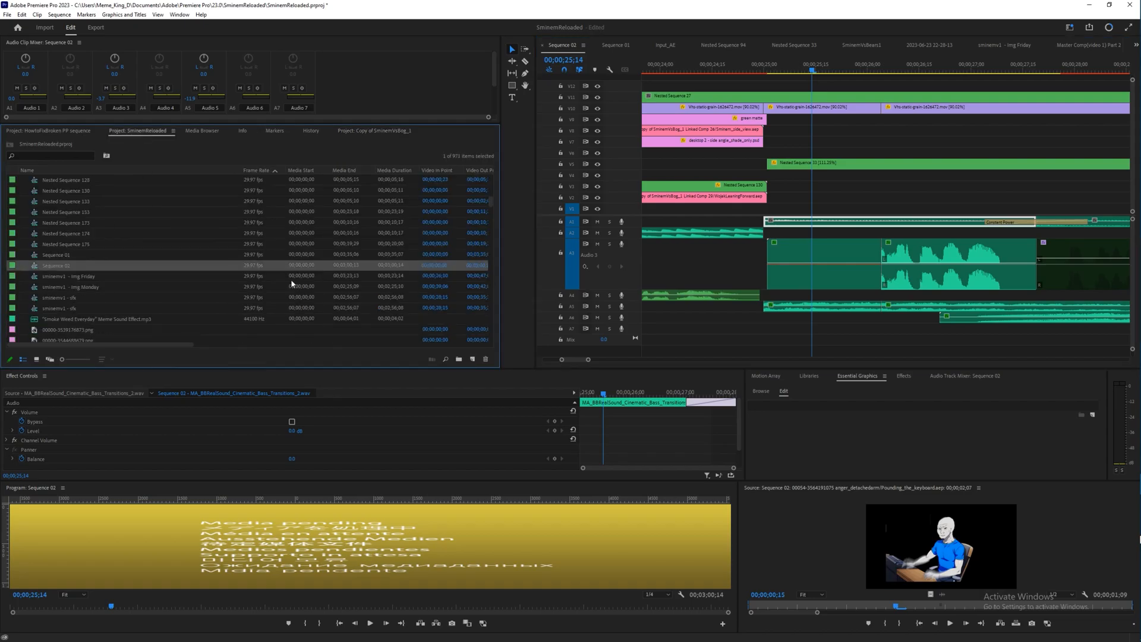
pyautogui.scroll(-3)
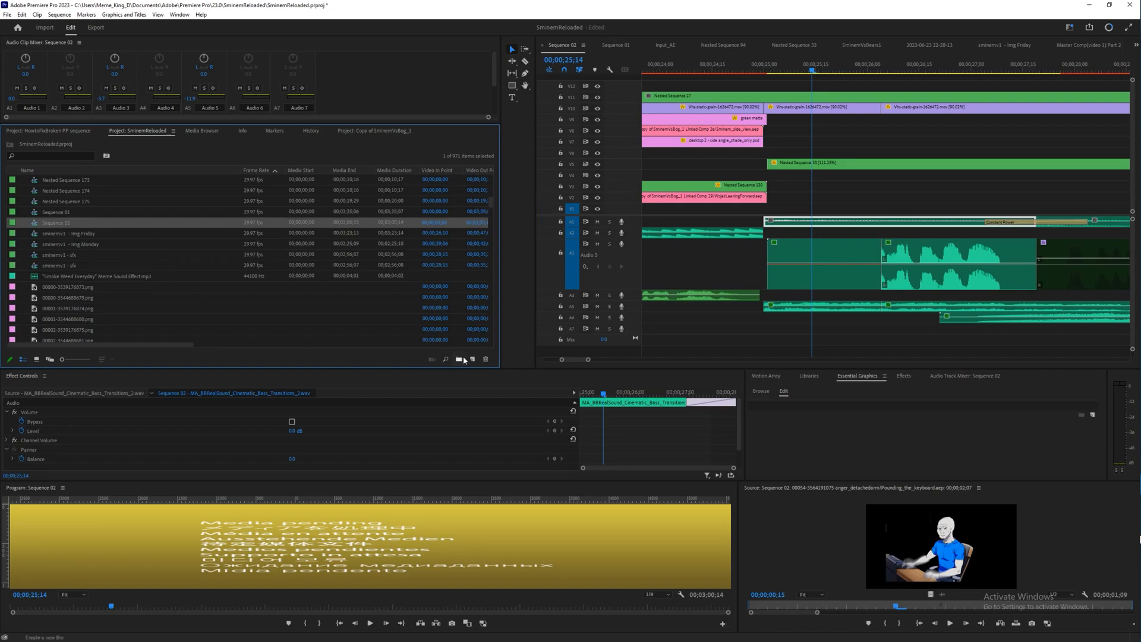
pyautogui.click(472, 359)
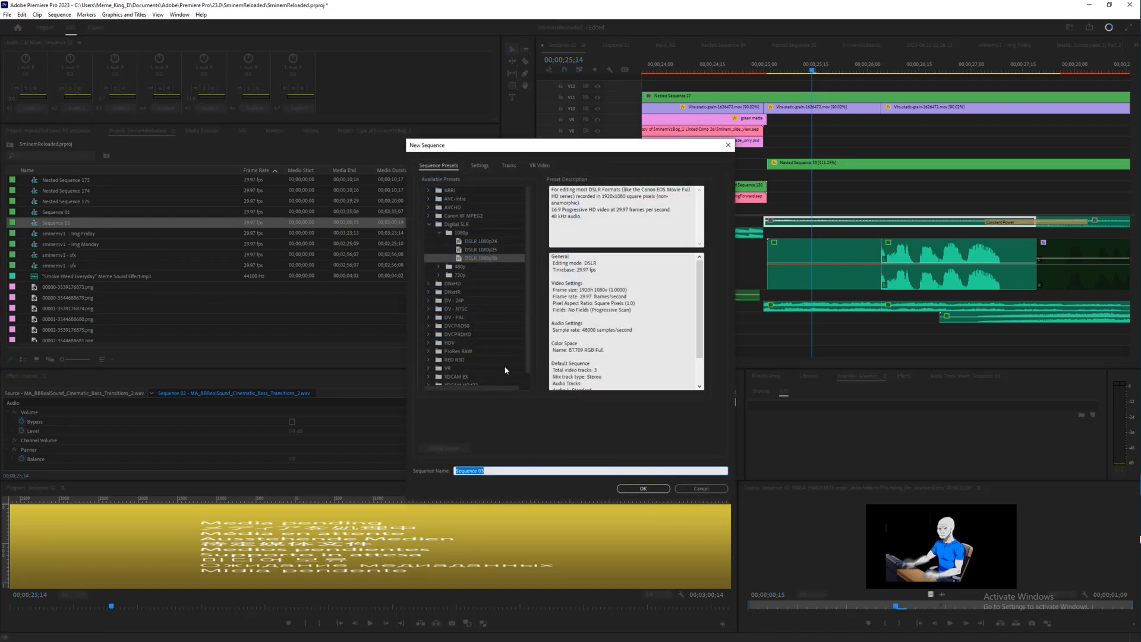
pyautogui.click(642, 488)
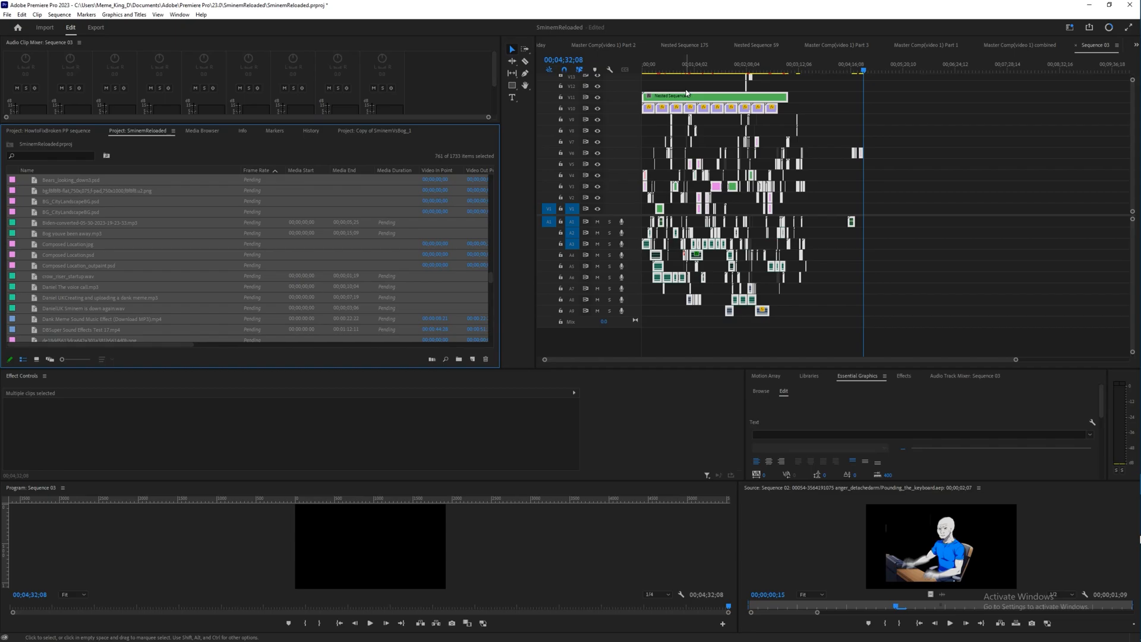
# - Move Sequence 03's playhead to about three seconds and zoom into the pasted clips
pyautogui.click(644, 64)
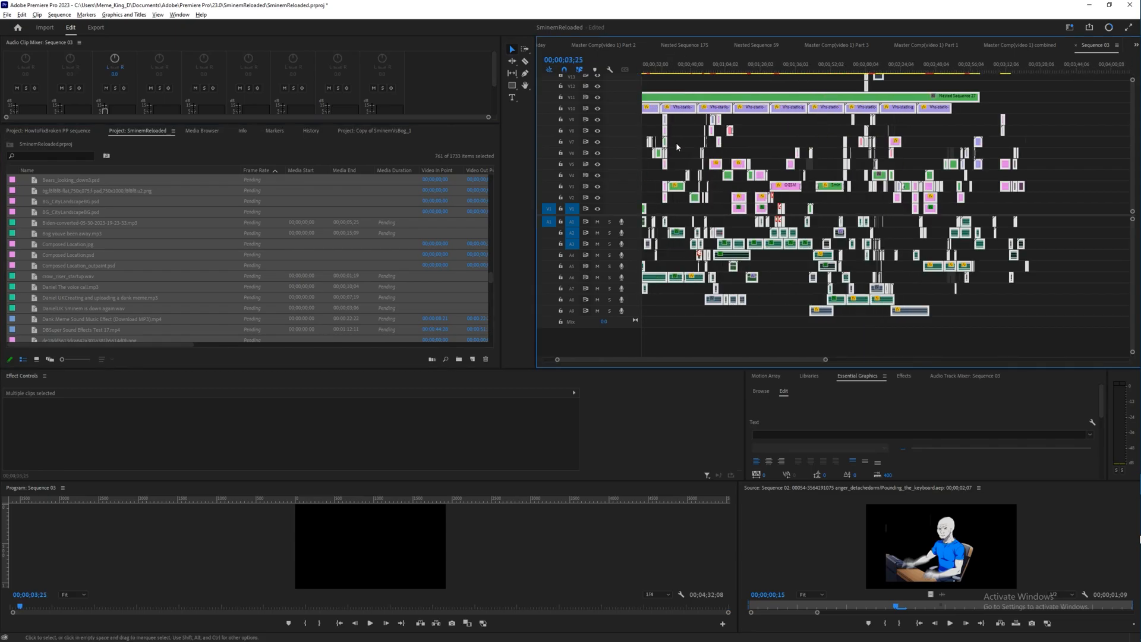
pyautogui.hscroll(3)
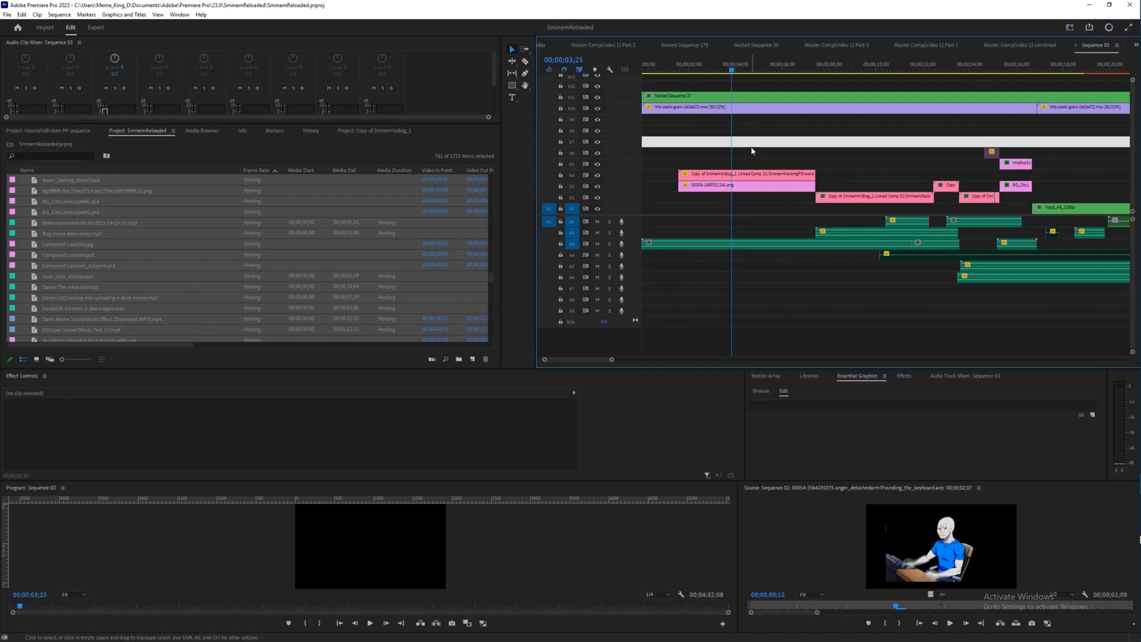
pyautogui.moveTo(725, 184)
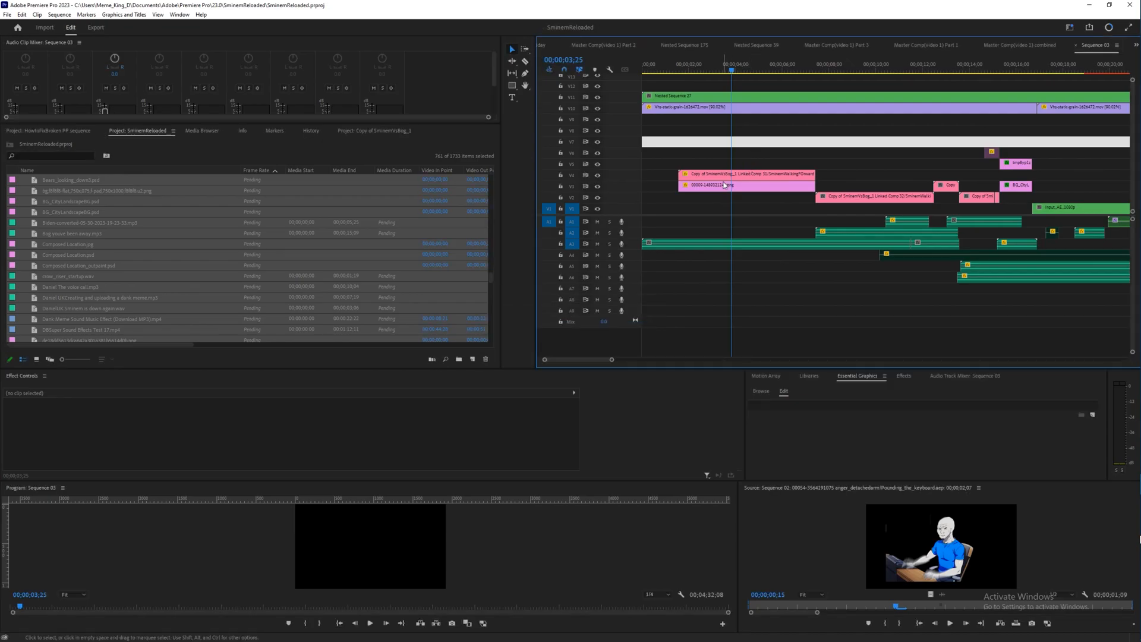
pyautogui.moveTo(769, 160)
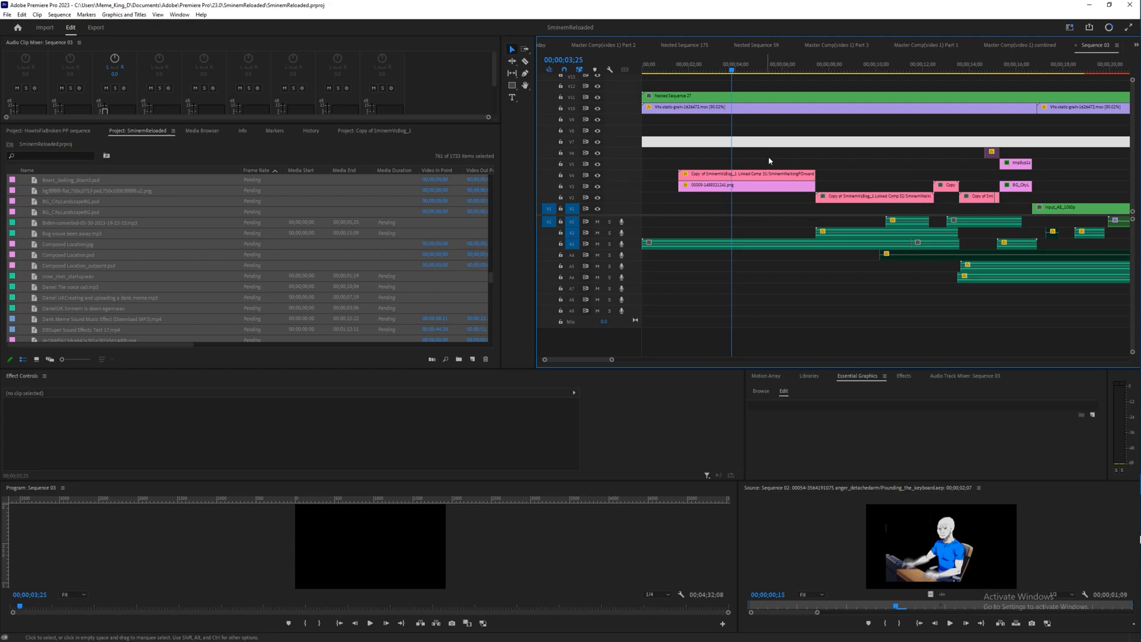
pyautogui.moveTo(752, 133)
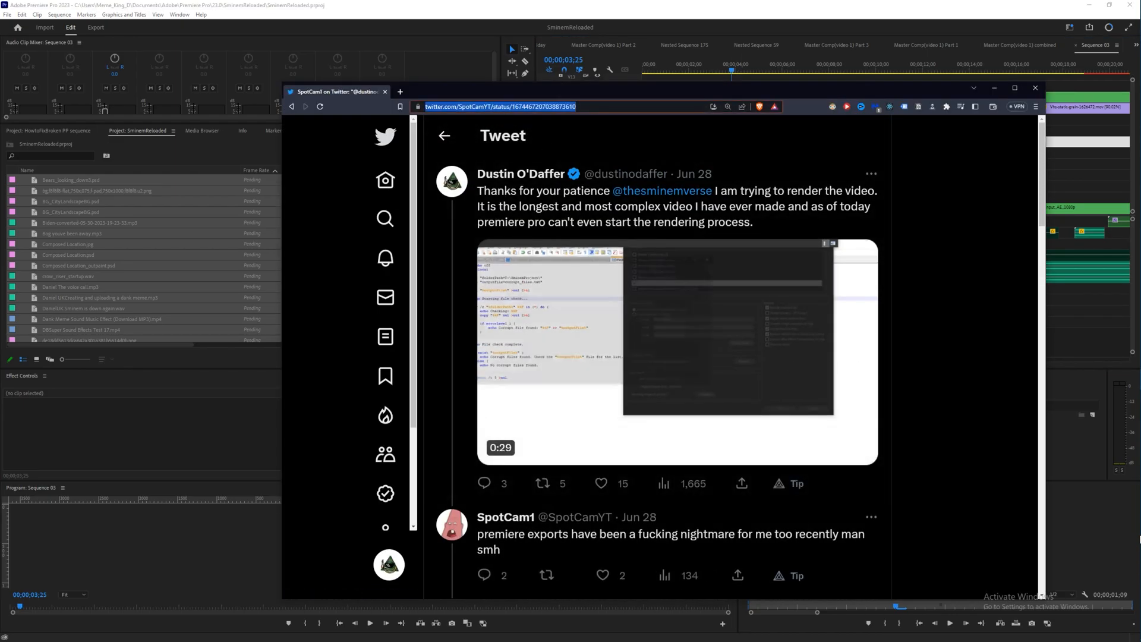
pyautogui.scroll(-3)
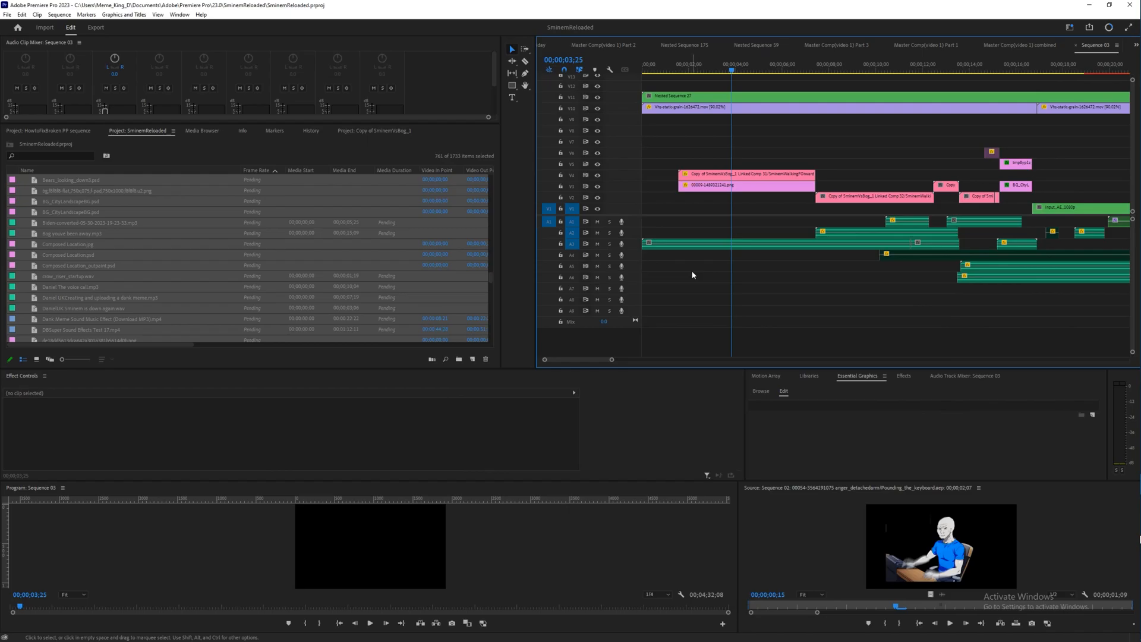
pyautogui.moveTo(660, 221)
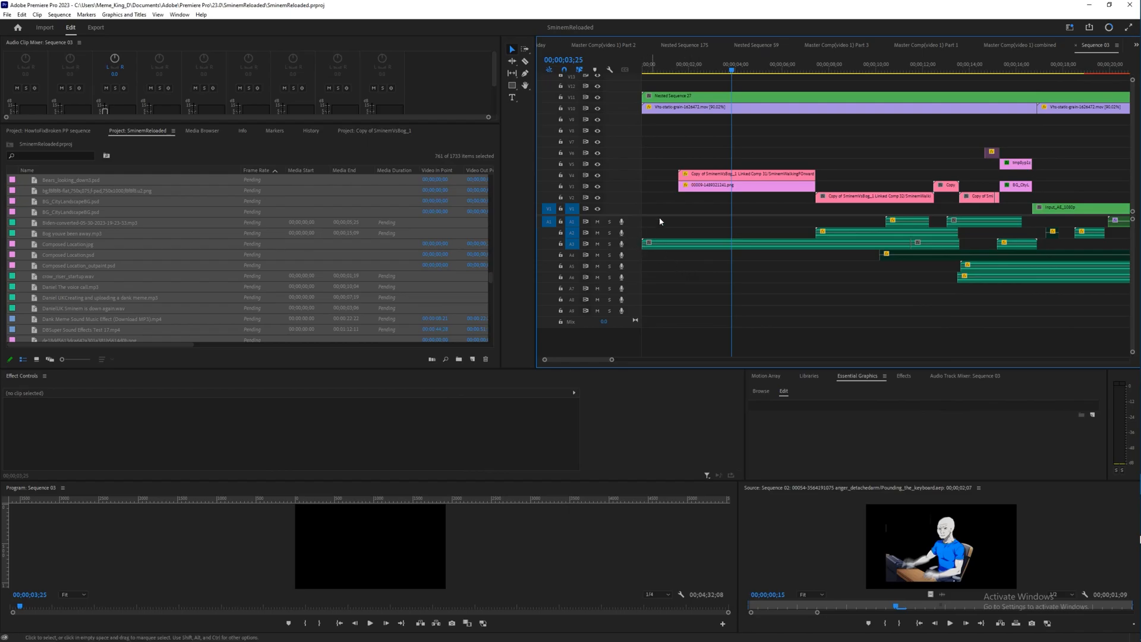
pyautogui.moveTo(650, 251)
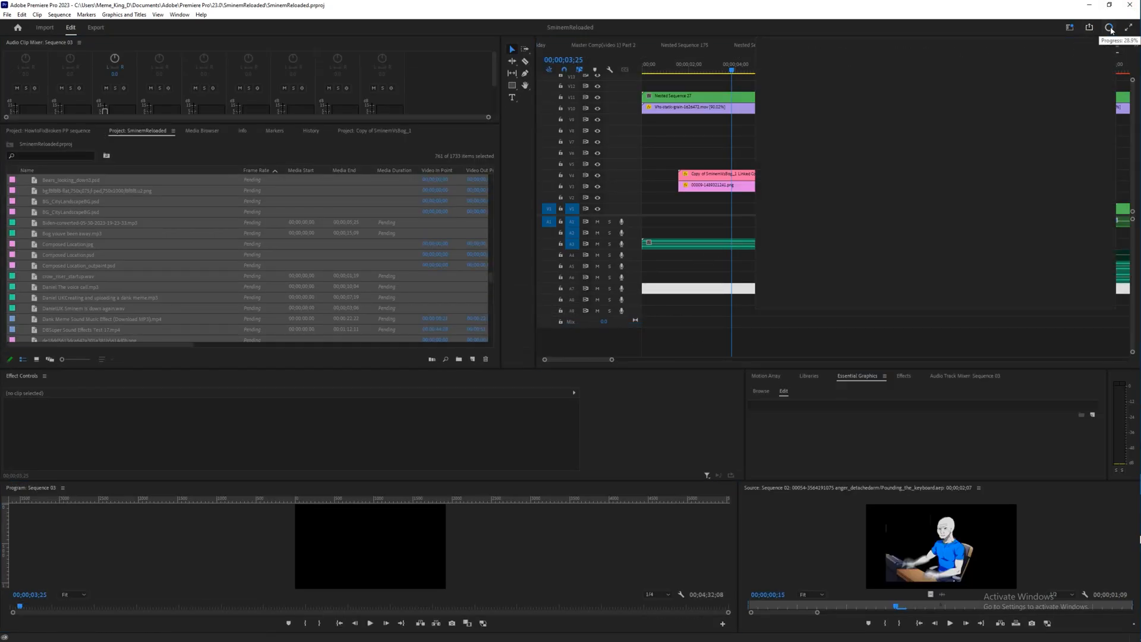
# - Check the background task progress, then place the playhead near 17 s over Input_AE_1080p
pyautogui.click(1110, 27)
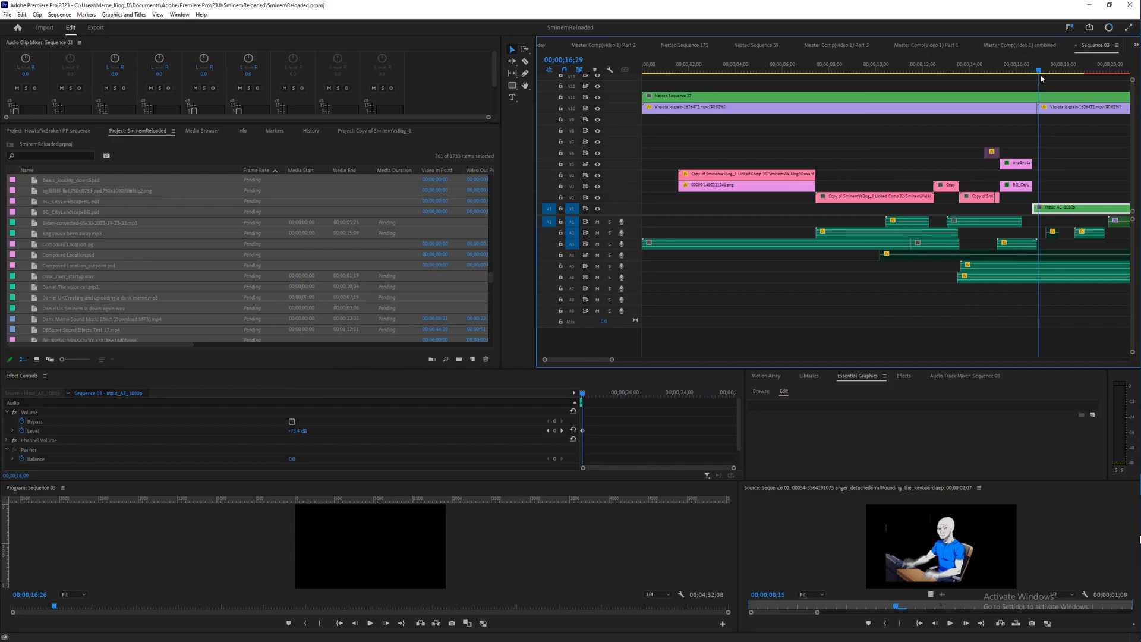
pyautogui.click(1011, 242)
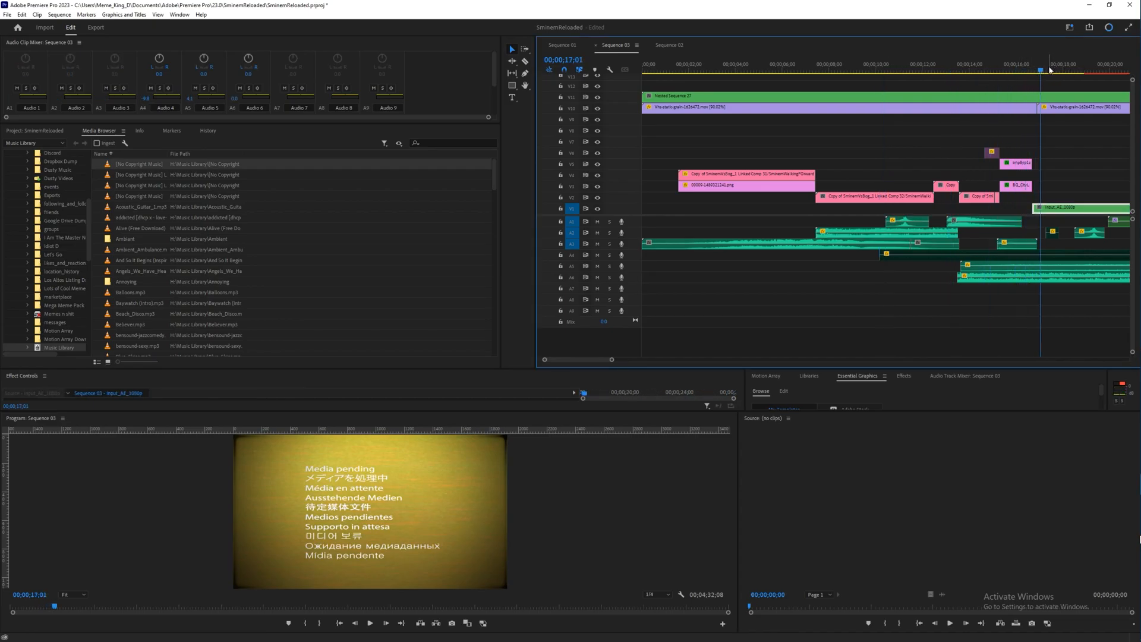
# - Close the extra project and sequence tabs, then select the pink SminemVsBog_2 linked comp clip on V3
pyautogui.click(1076, 64)
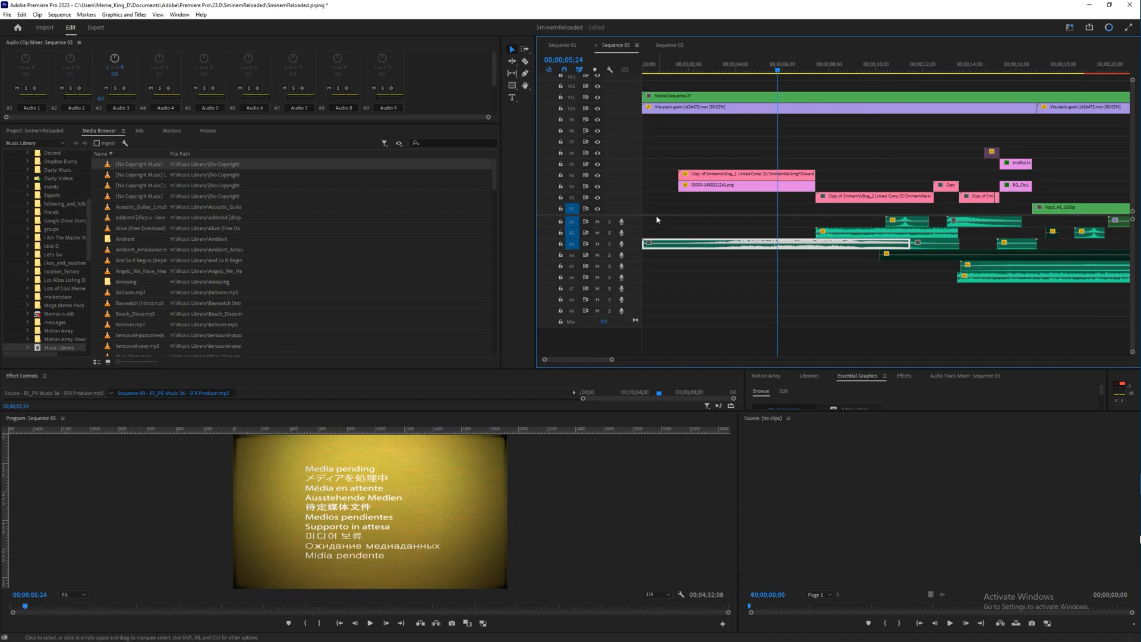
pyautogui.click(720, 181)
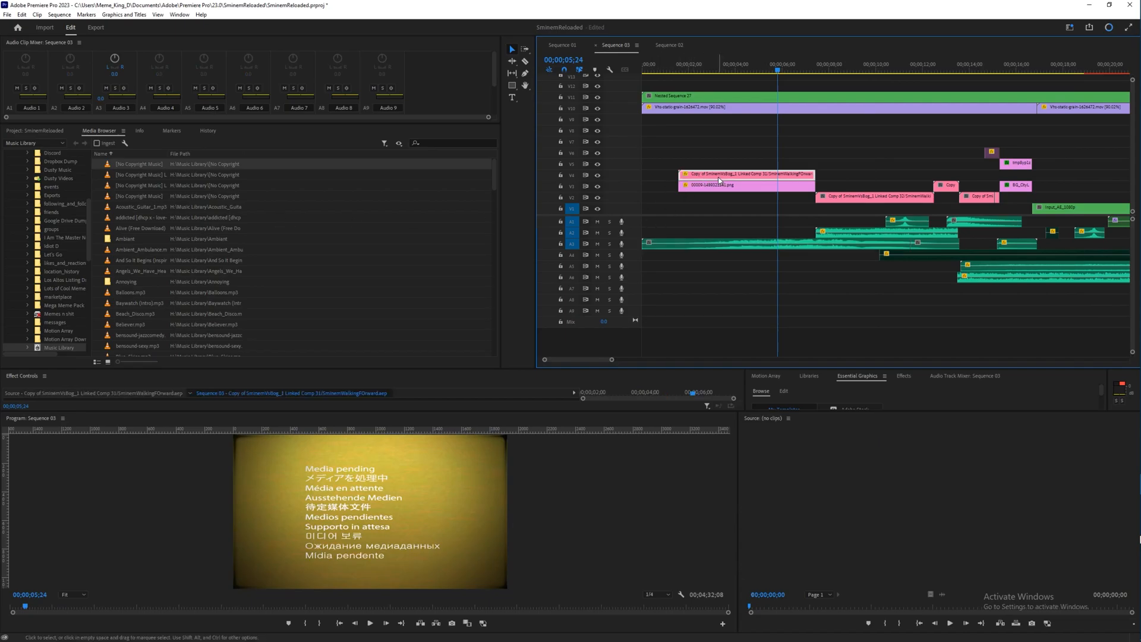
pyautogui.moveTo(665, 175)
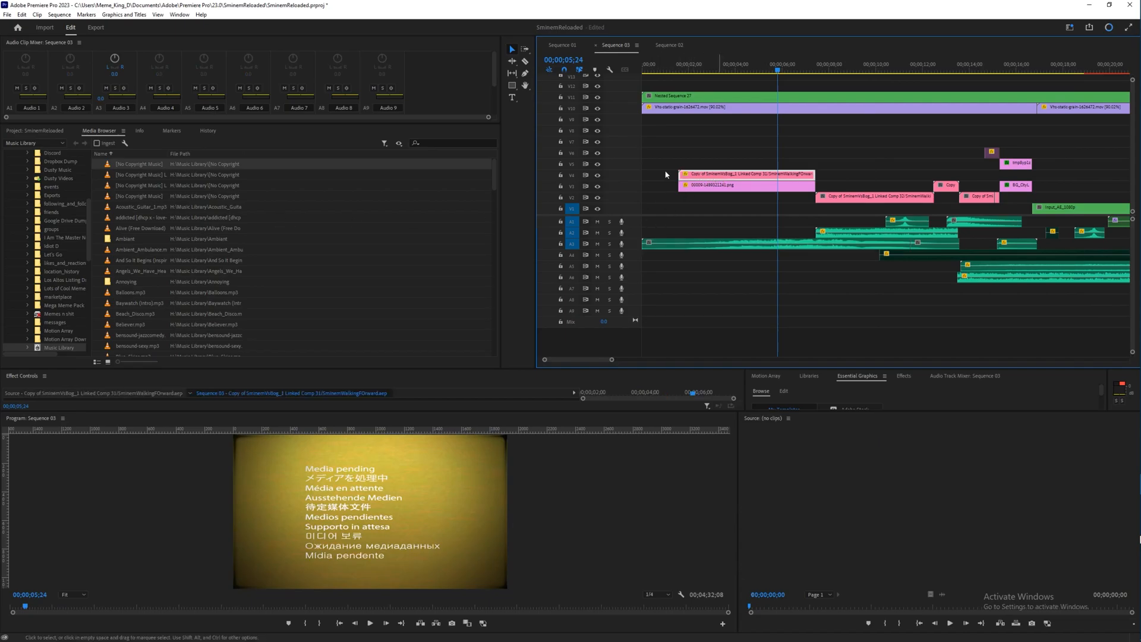
pyautogui.moveTo(759, 176)
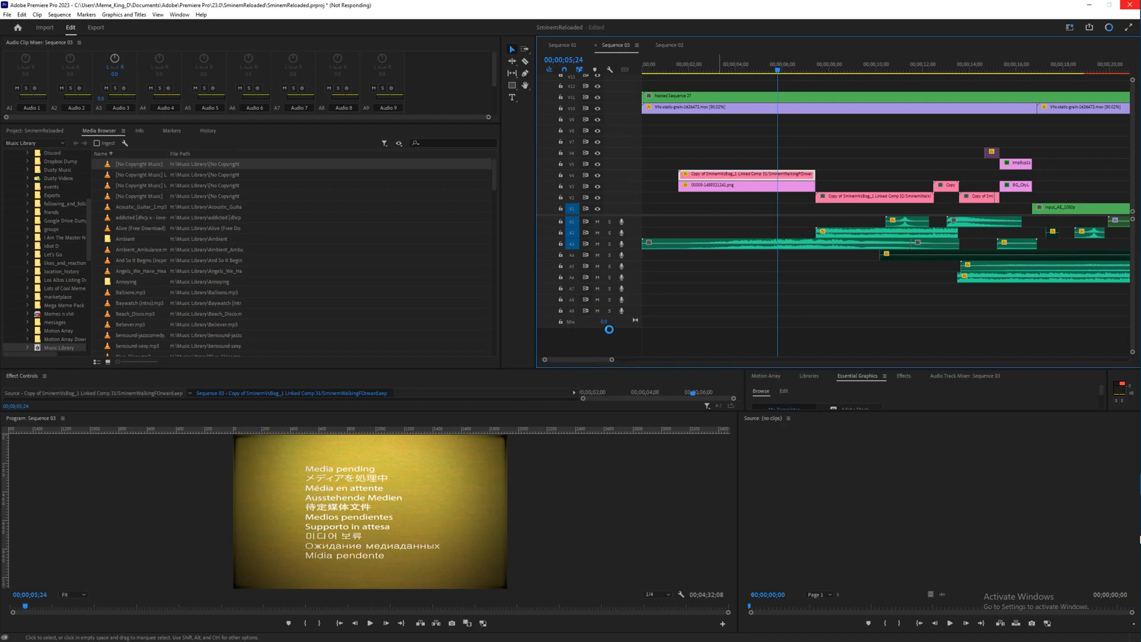
pyautogui.moveTo(712, 295)
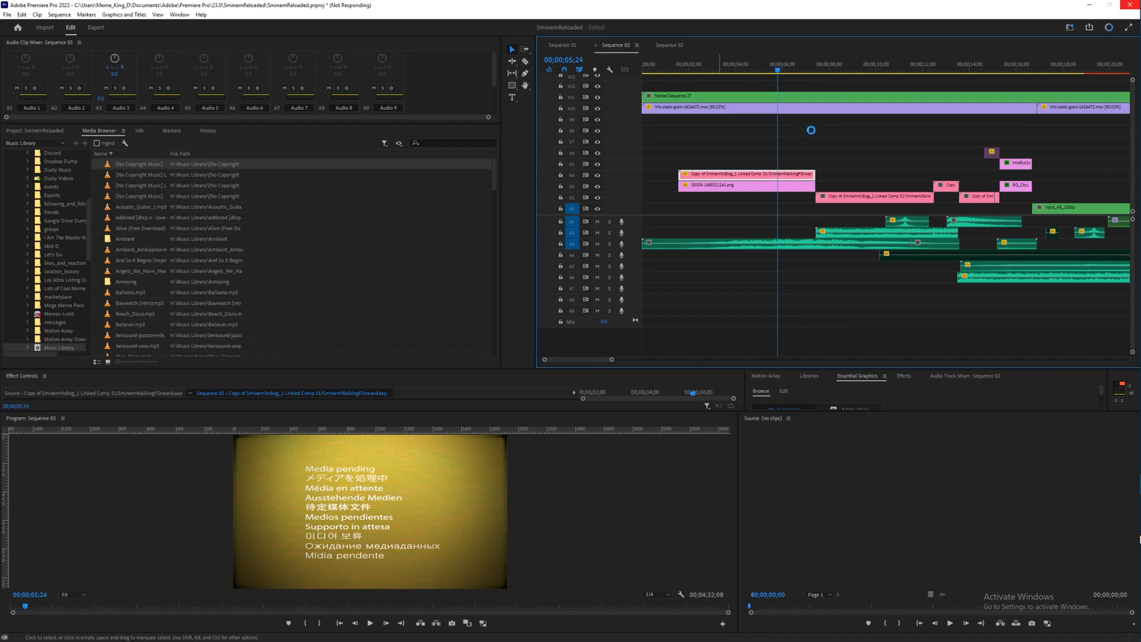
pyautogui.moveTo(731, 154)
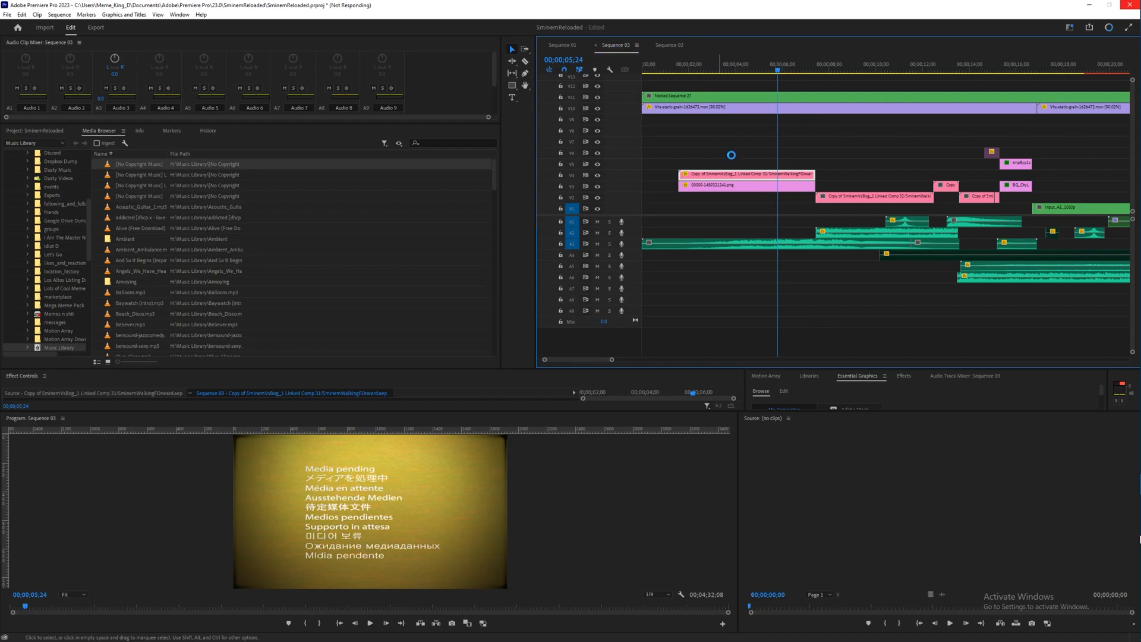